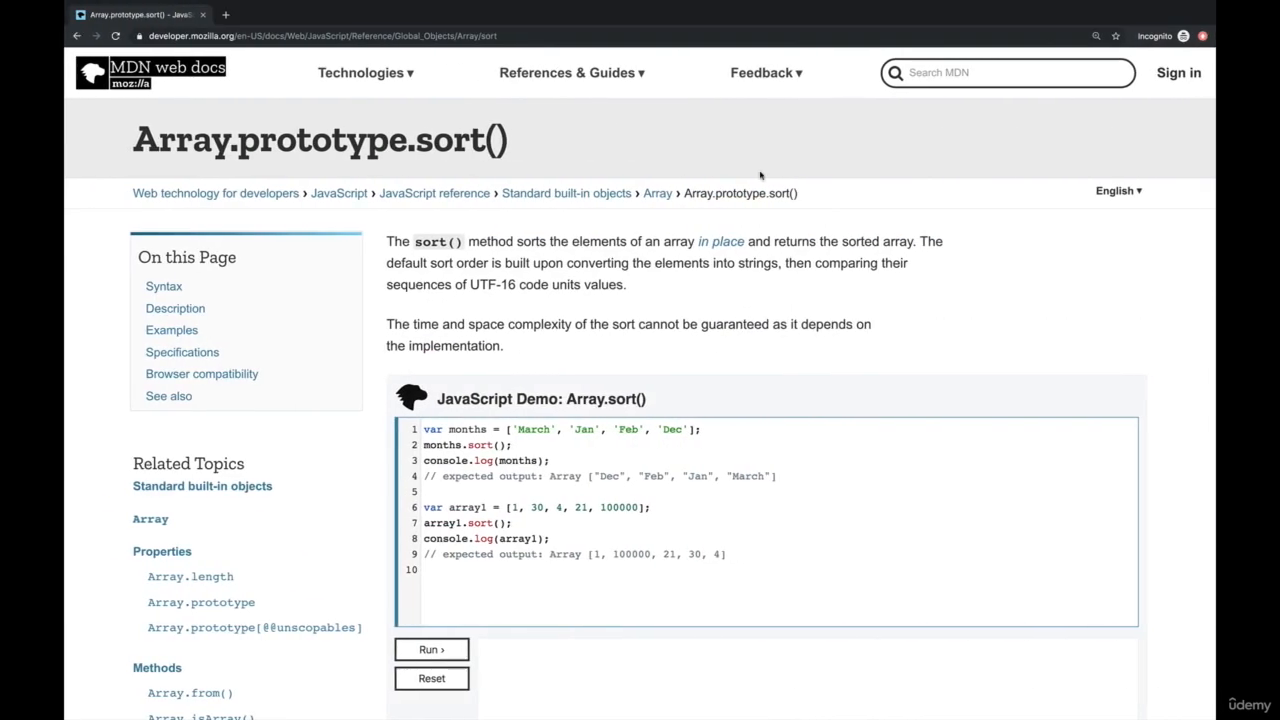
mouse_move(664, 258)
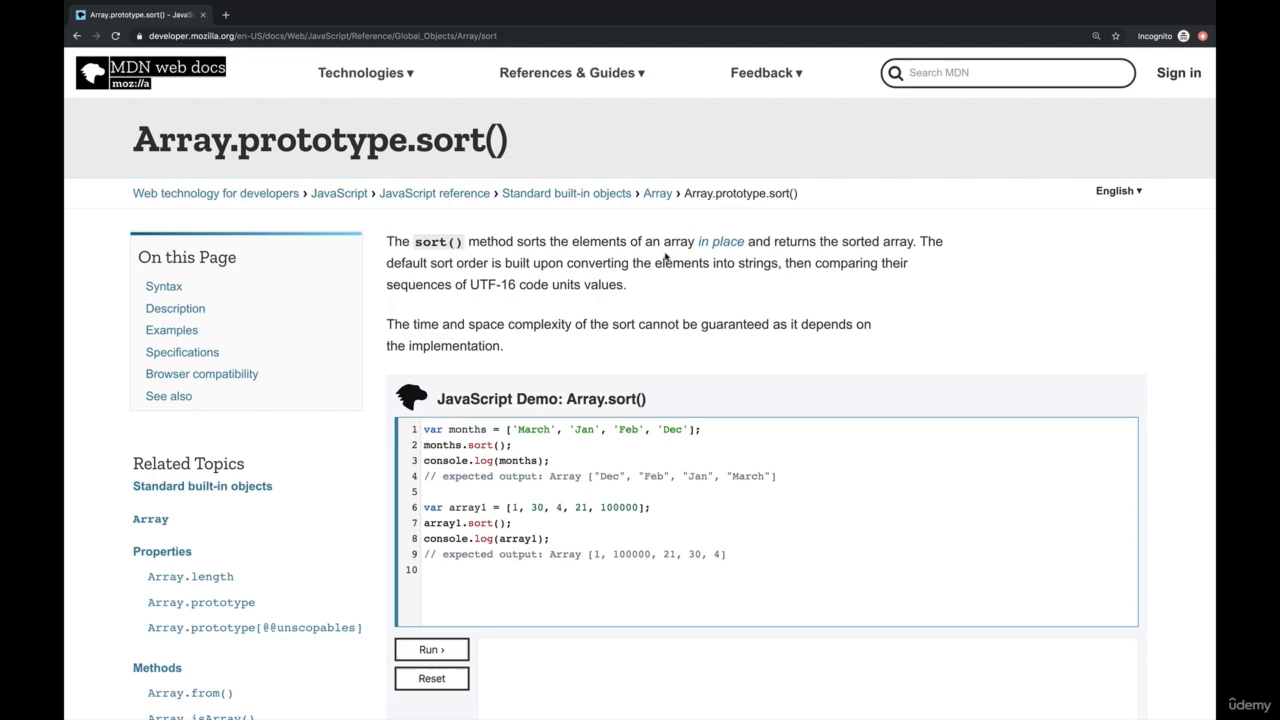
mouse_move(720, 248)
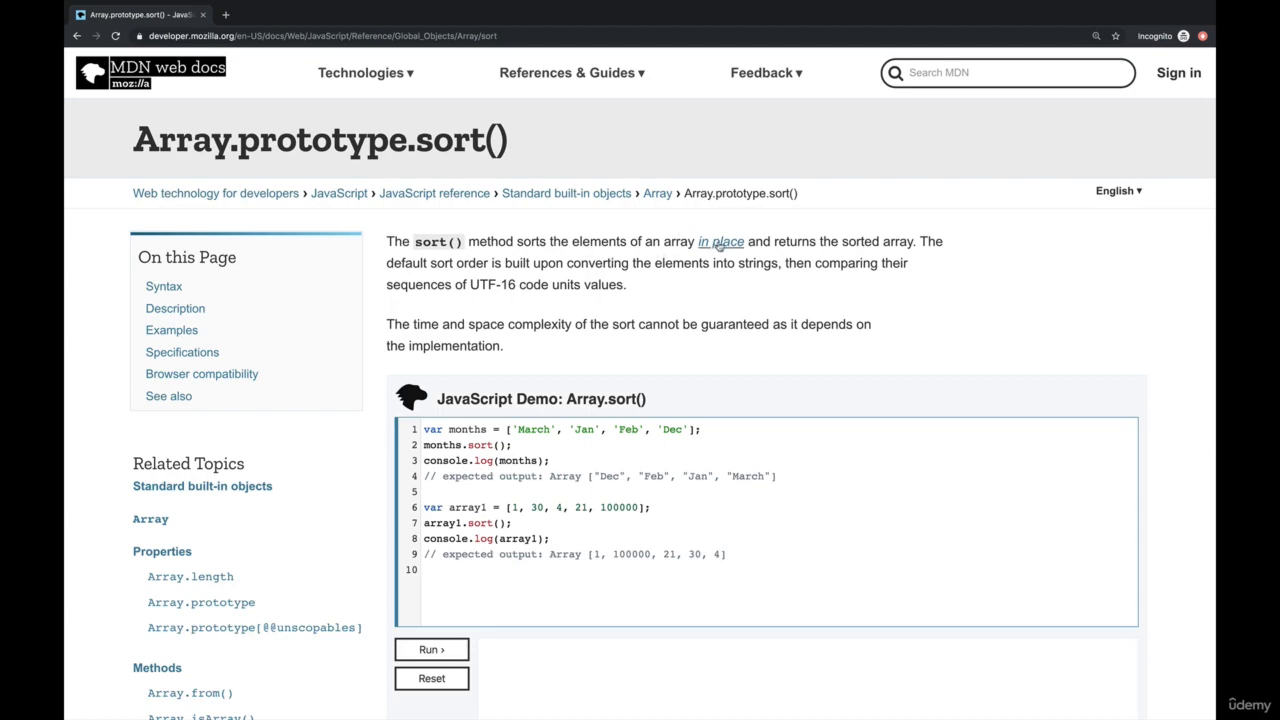
mouse_move(970, 276)
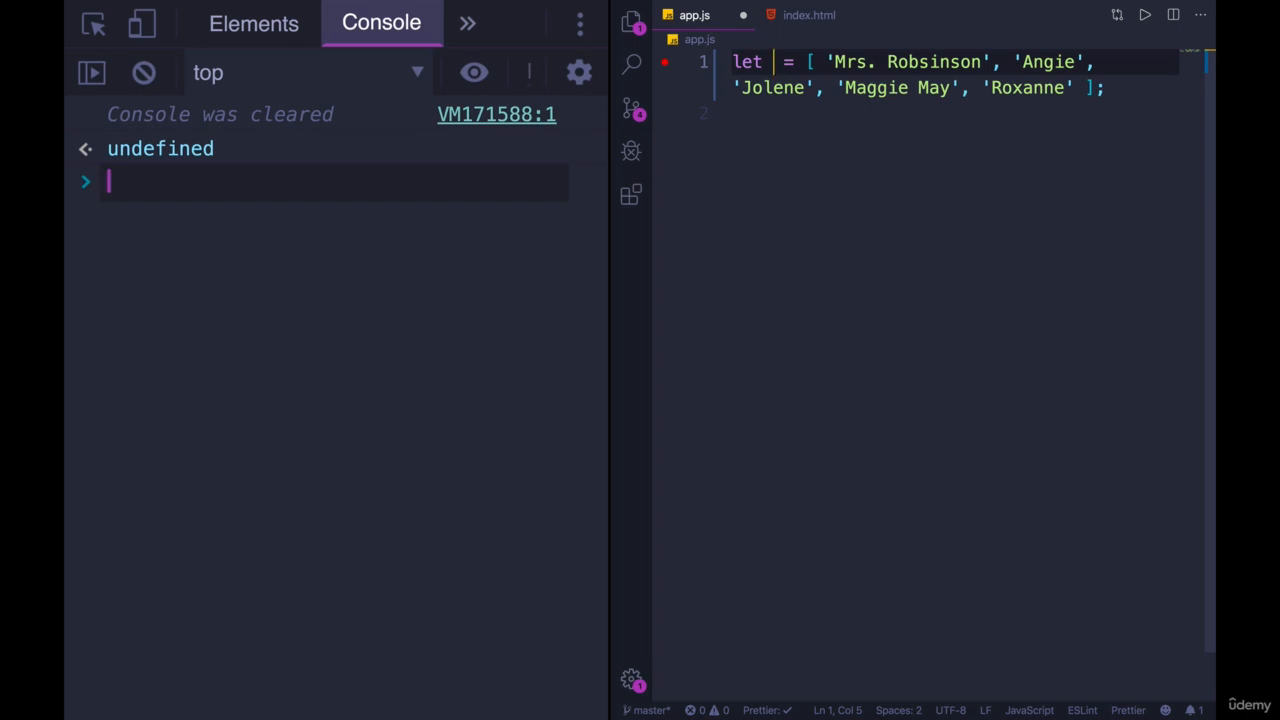
Name the array people, then show people.sort() alphabetizing the names and reordering people itself
type("people")
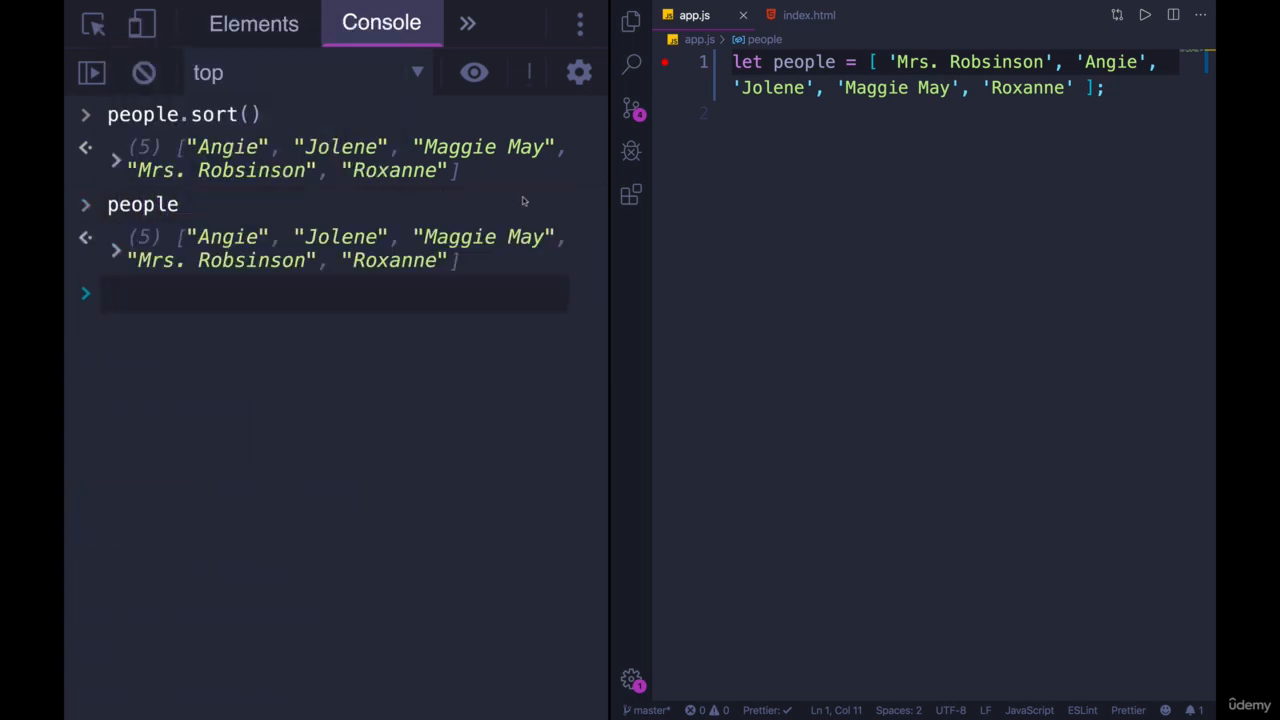
mouse_move(476, 218)
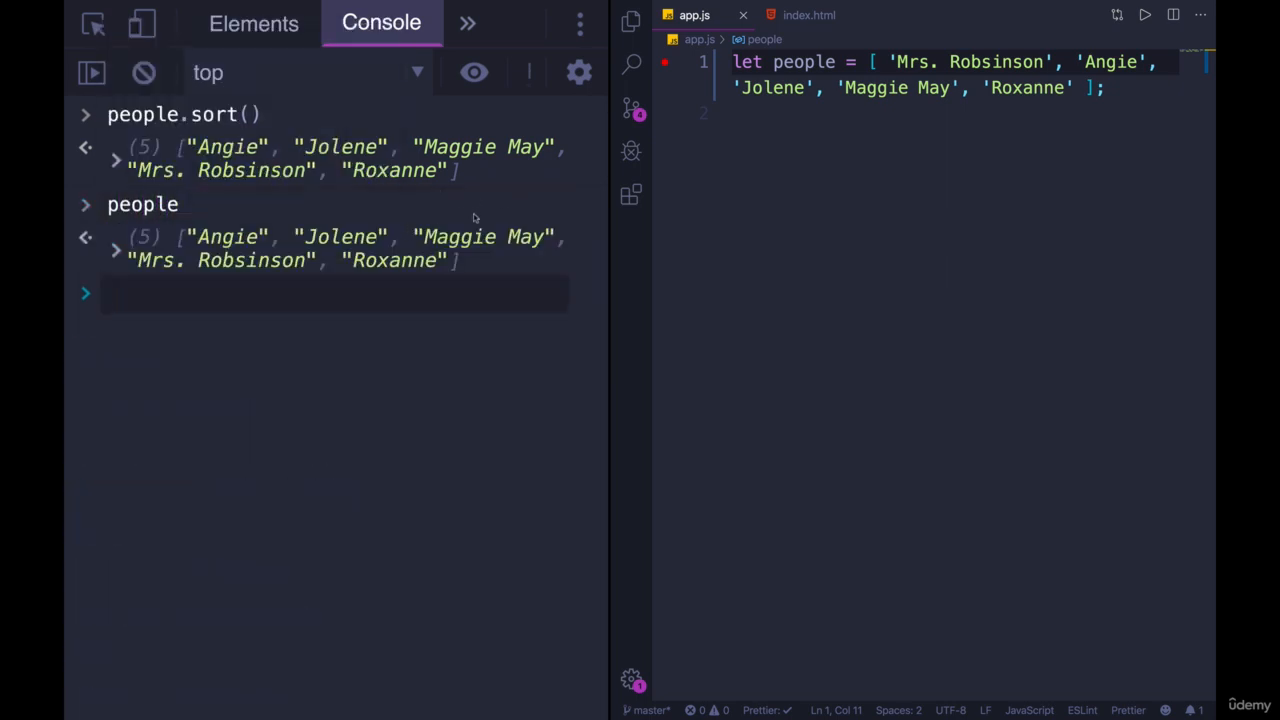
left_click(330, 292)
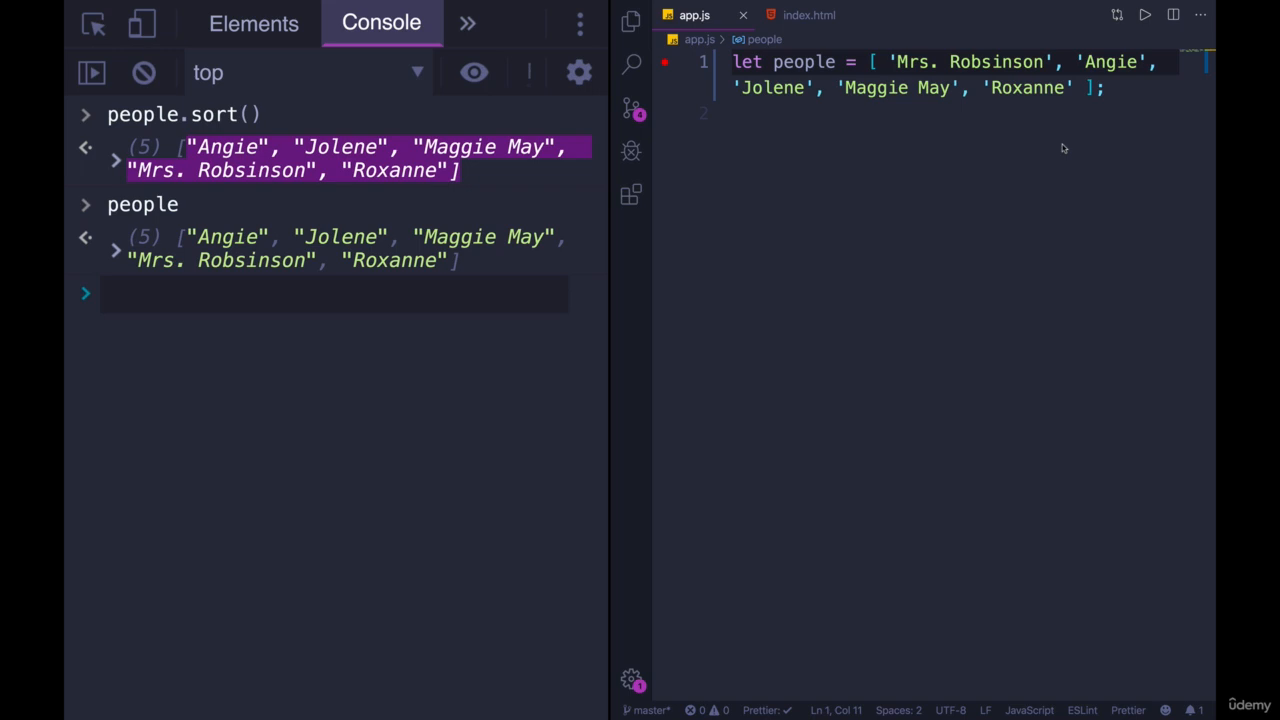
Declare let nums = [34,10,100000,67,99]; so nums.sort() yields [10, 100000, 34, 67, 99]
type("let")
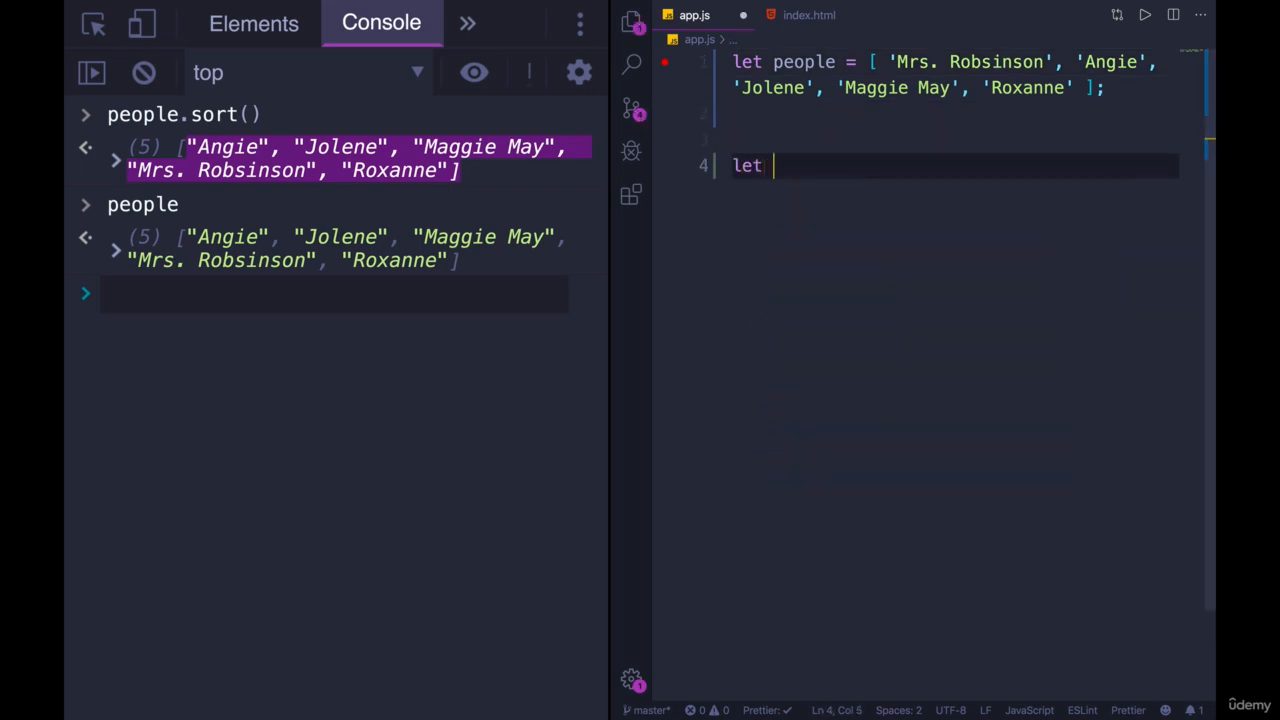
type("nums = [")
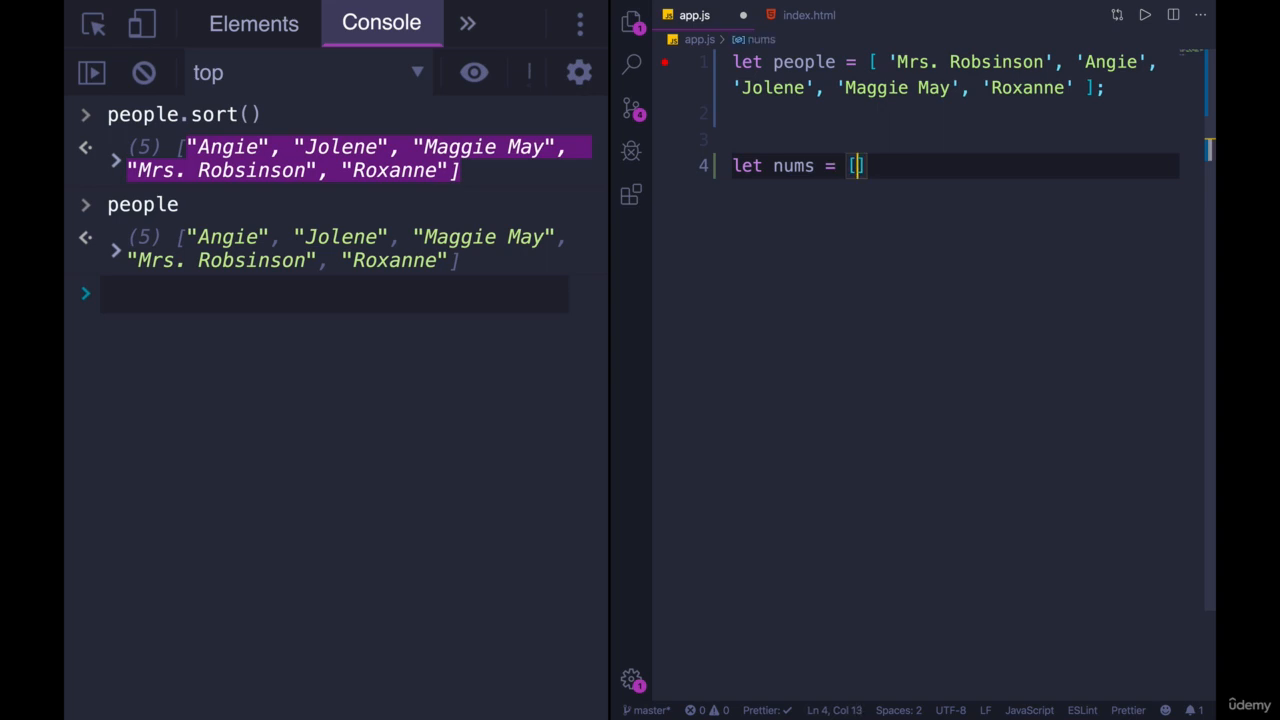
type("34,10,100000,")
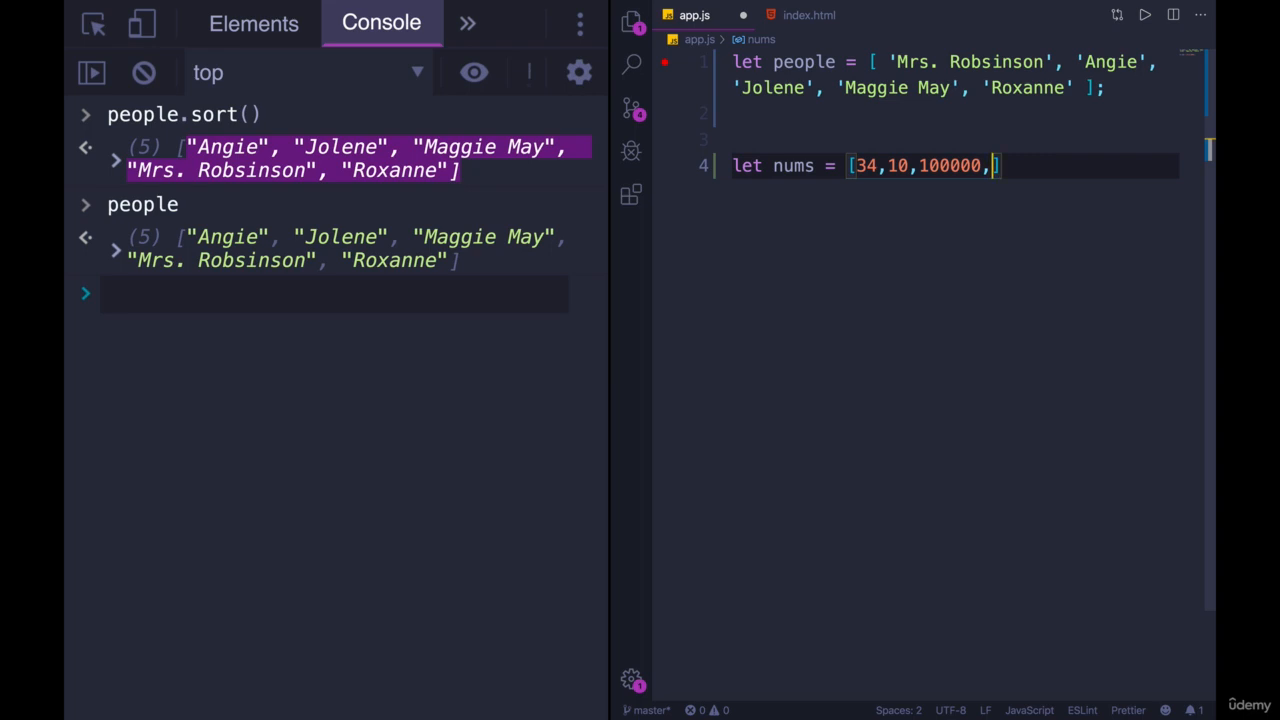
type("67,99")
left_click(334, 294)
type("nums.sort()")
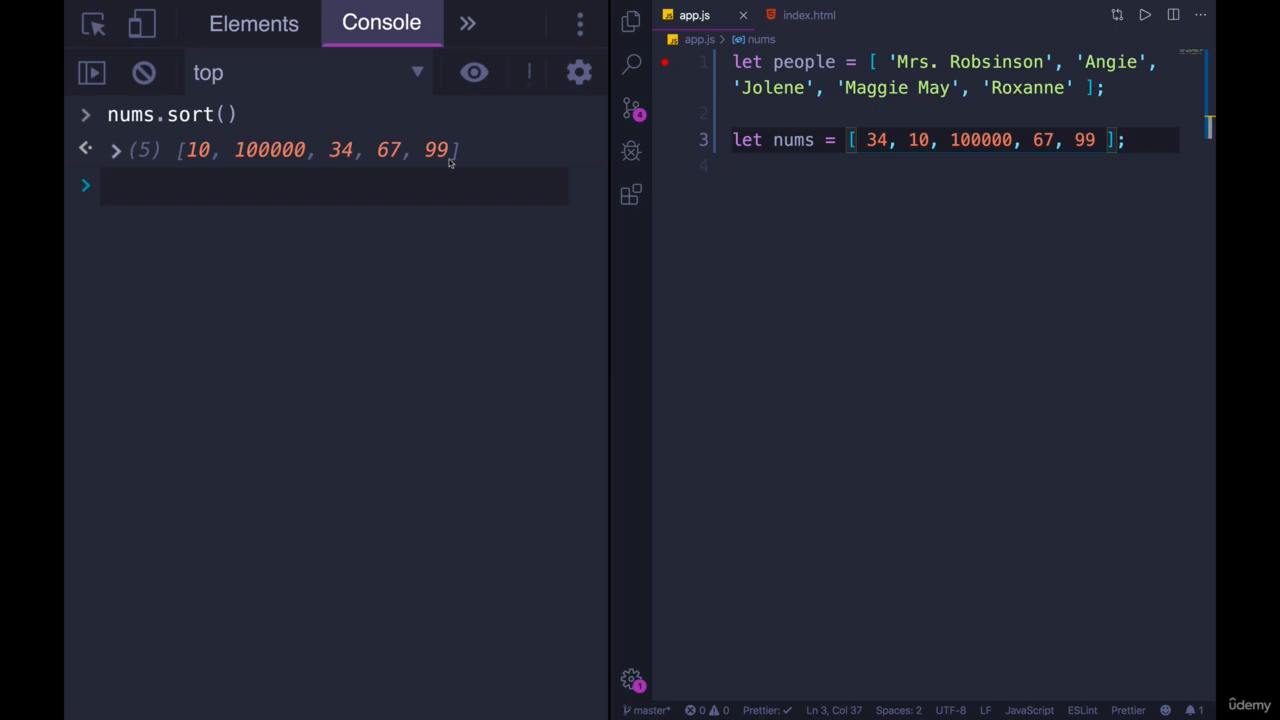
mouse_move(370, 162)
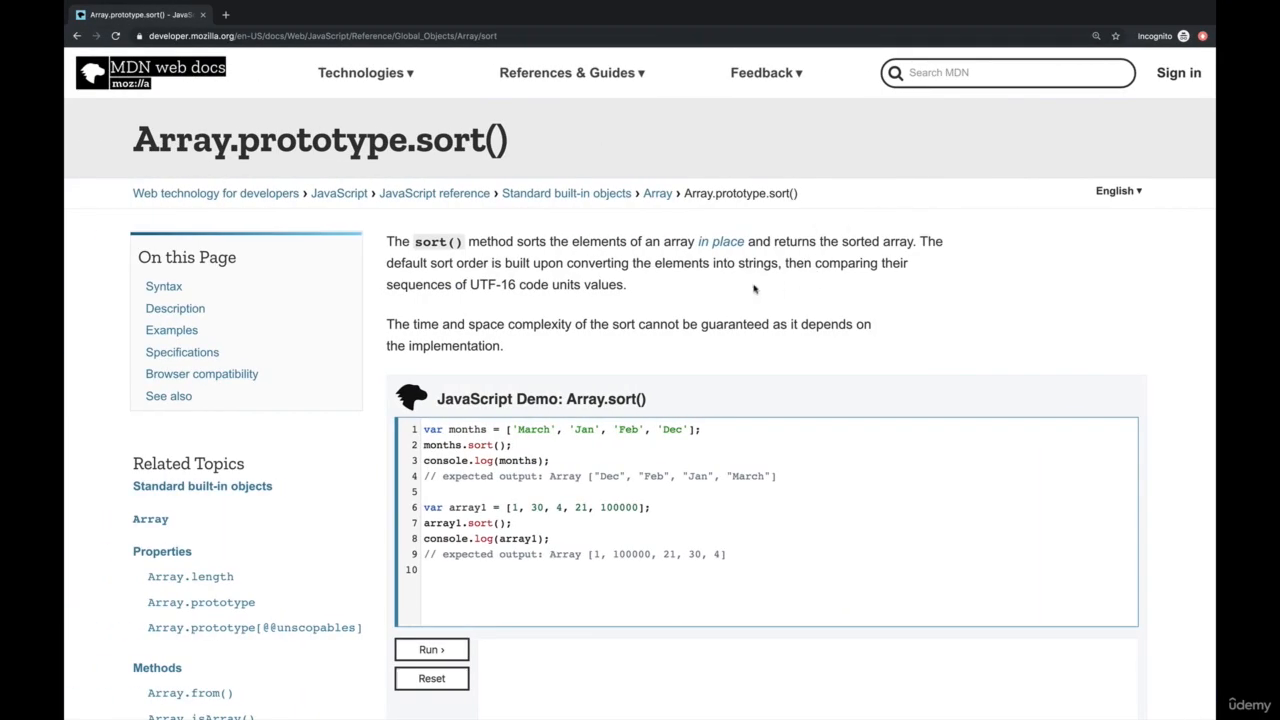
left_click_drag(662, 264, 810, 264)
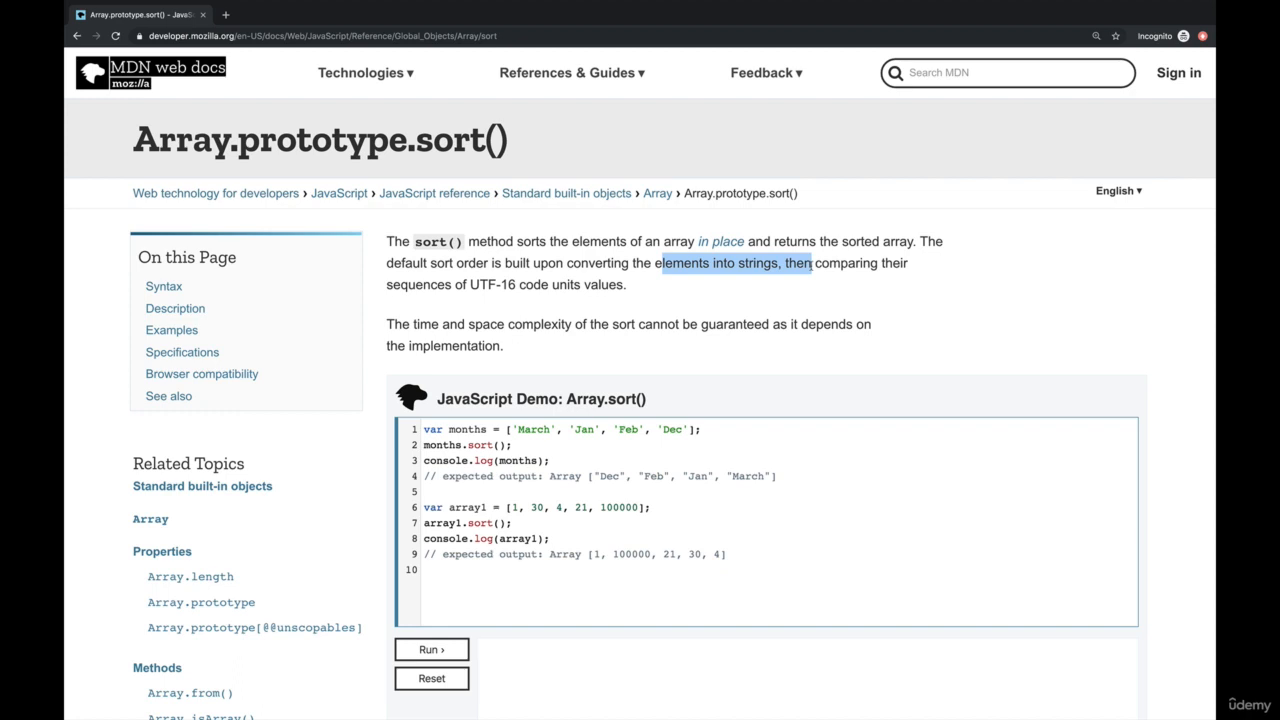
scroll("down", 3)
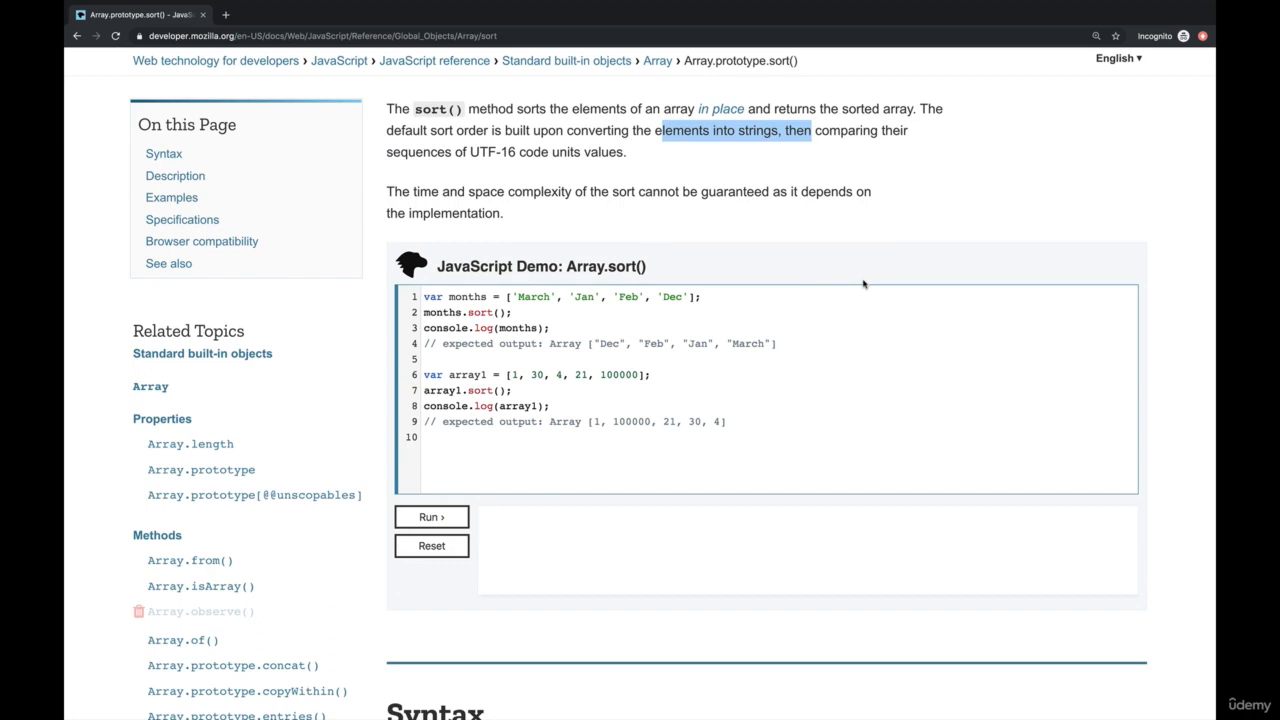
scroll("up", 3)
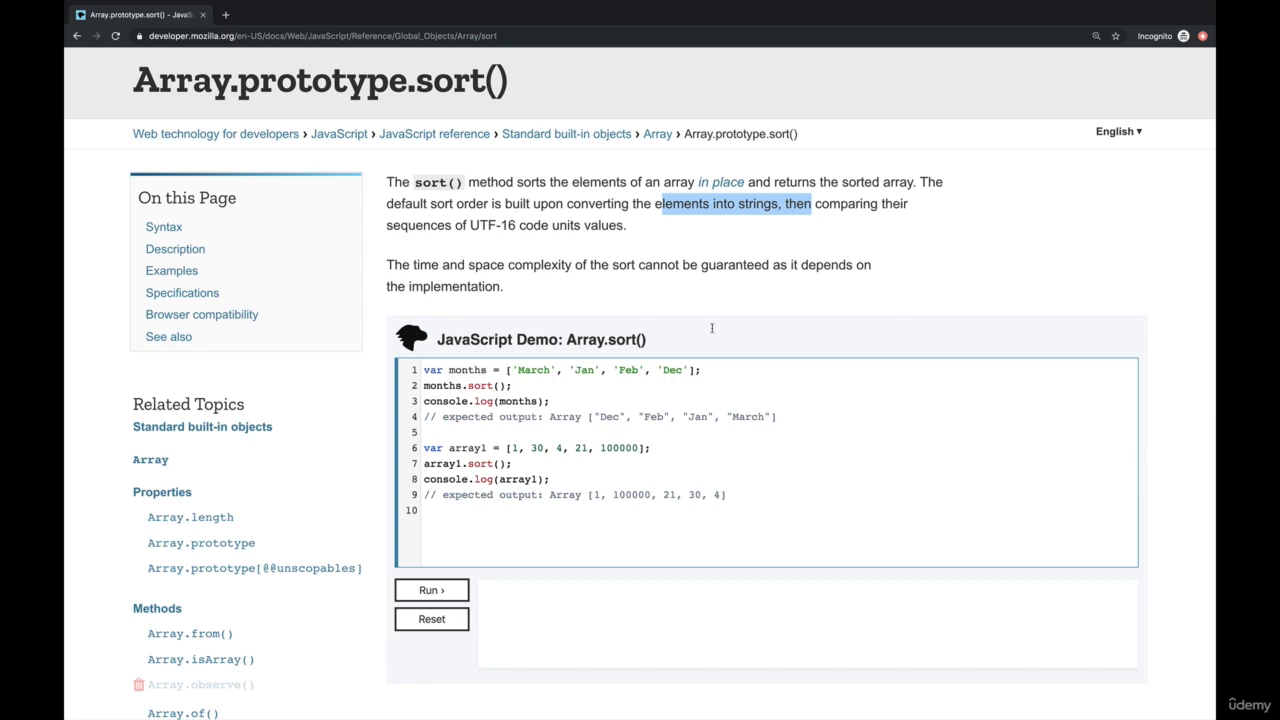
mouse_move(708, 340)
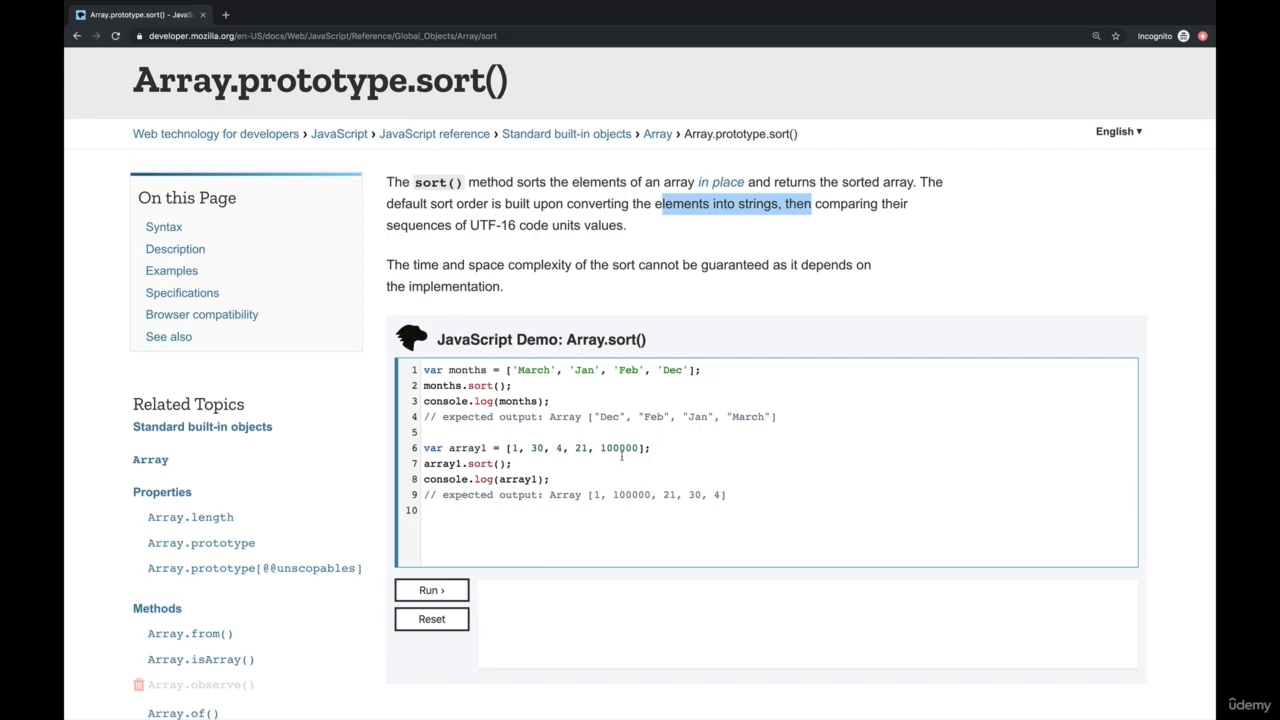
Scroll the MDN sort page to the compareNumbers and numbers.sort compare-function examples
scroll("down", 3)
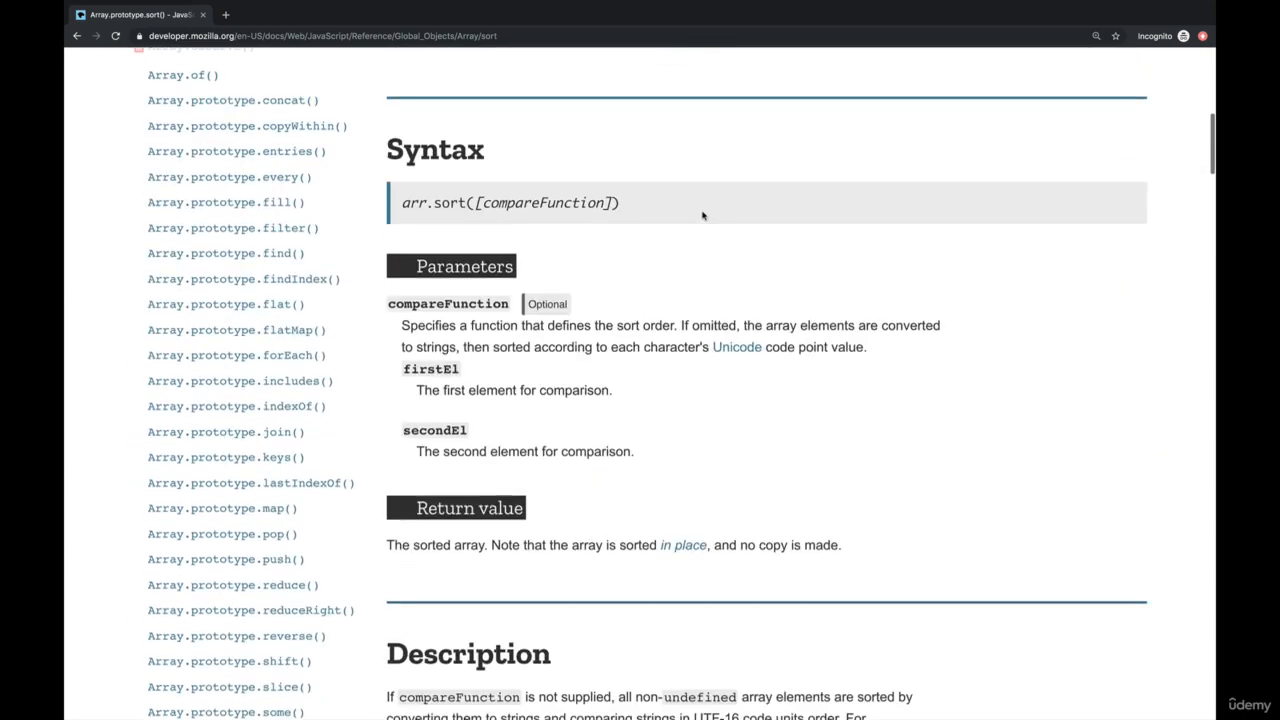
scroll("down", 3)
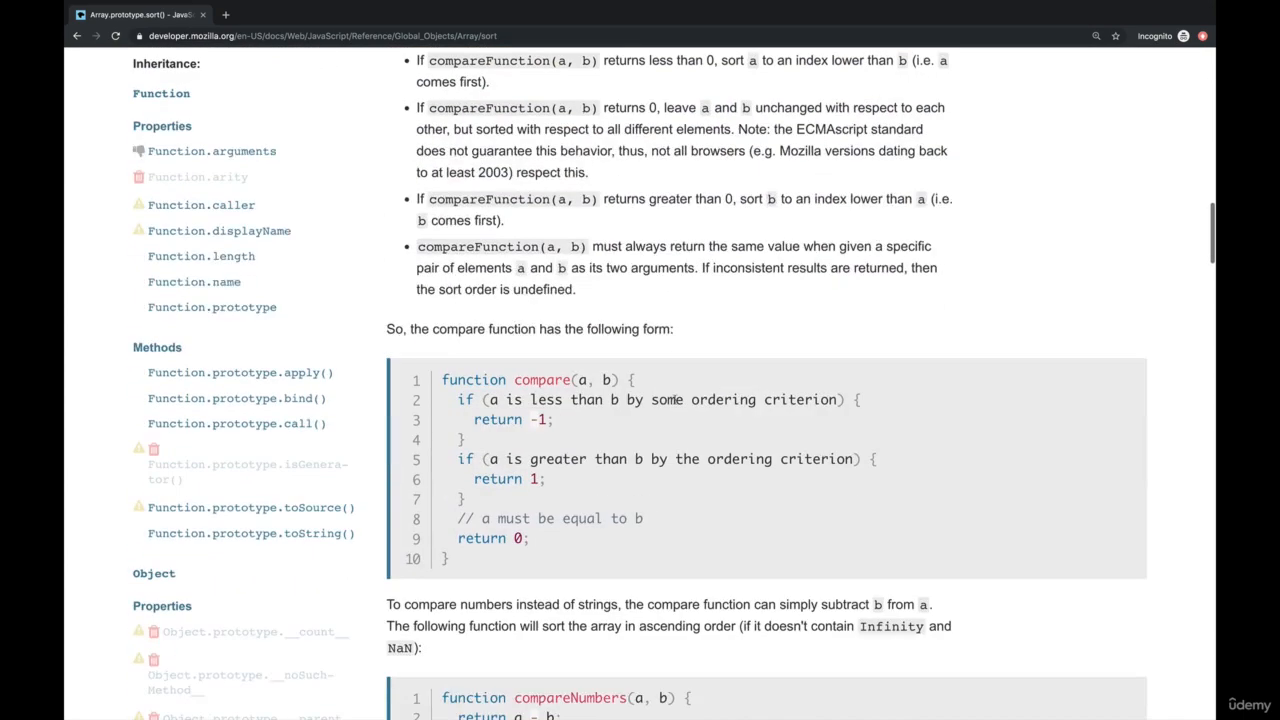
scroll("down", 3)
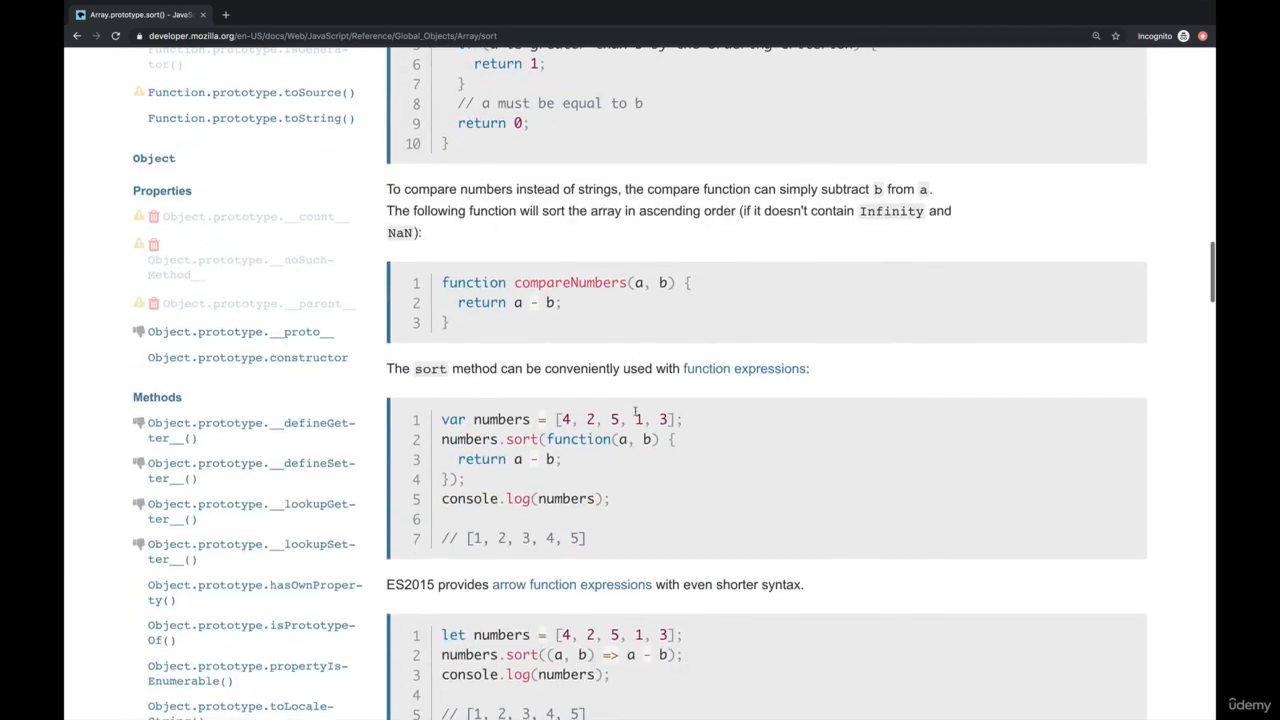
scroll("down", 3)
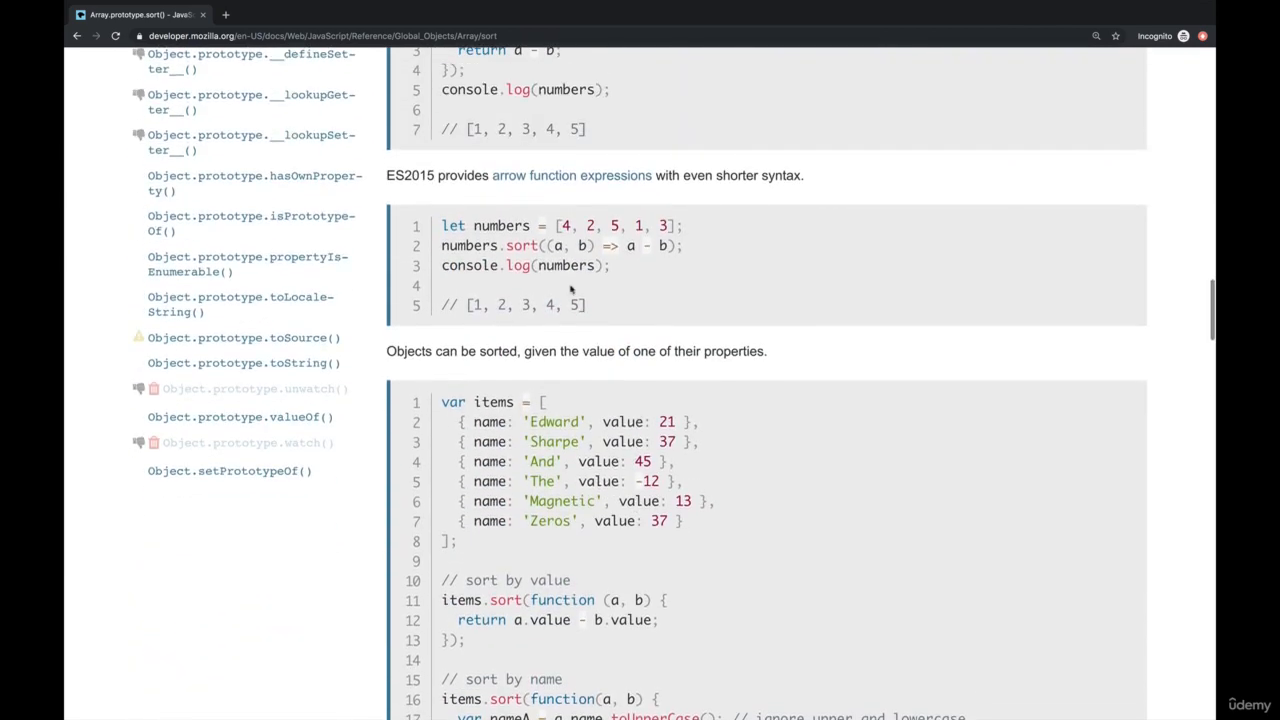
scroll("down", 3)
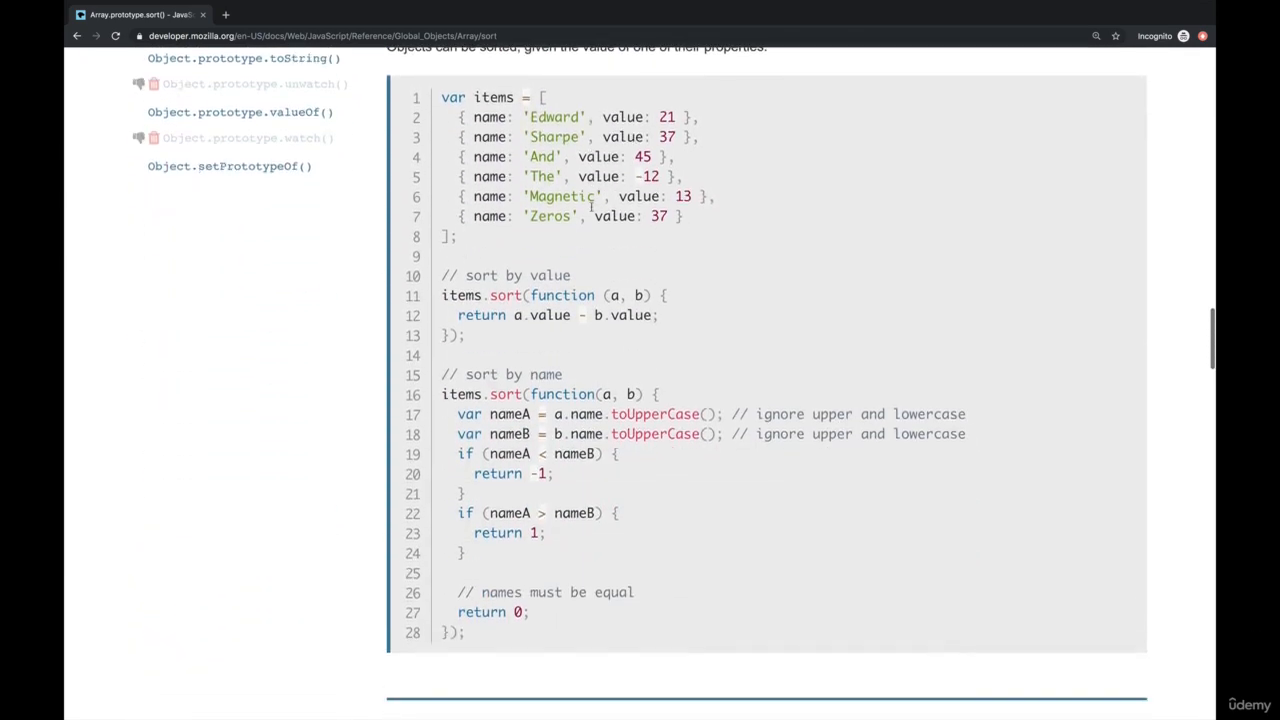
scroll("down", 3)
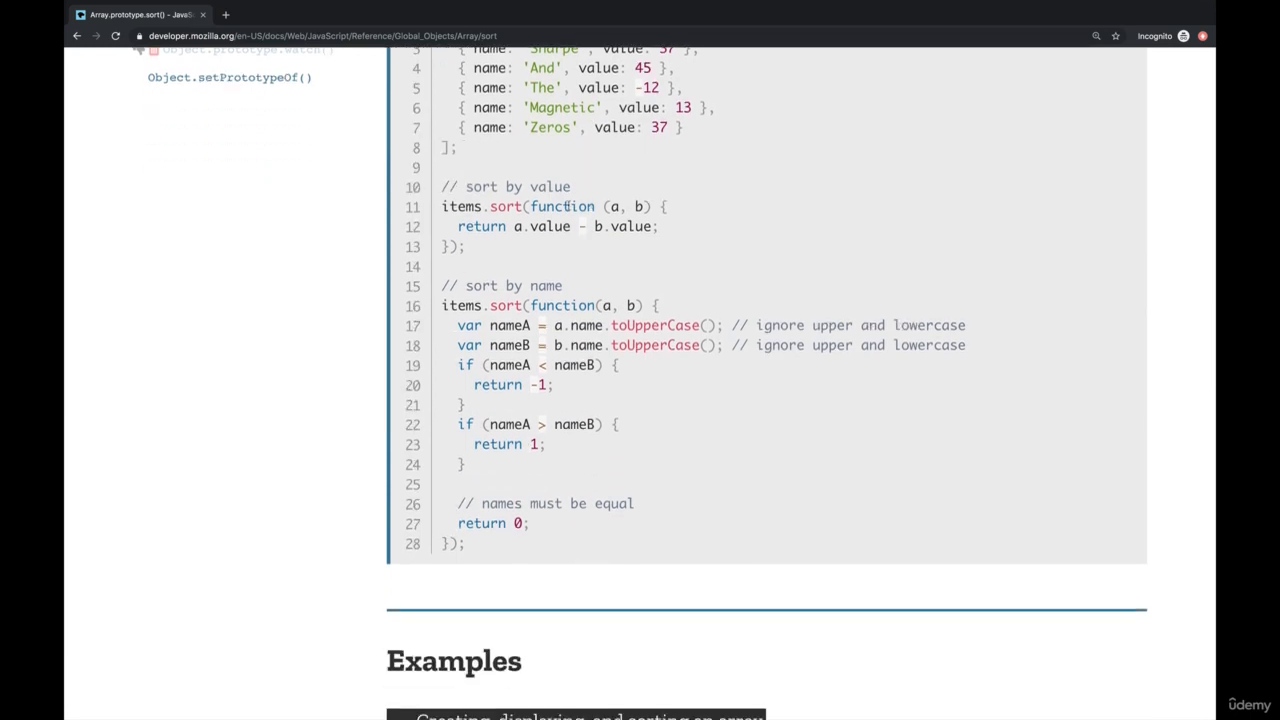
scroll("up", 3)
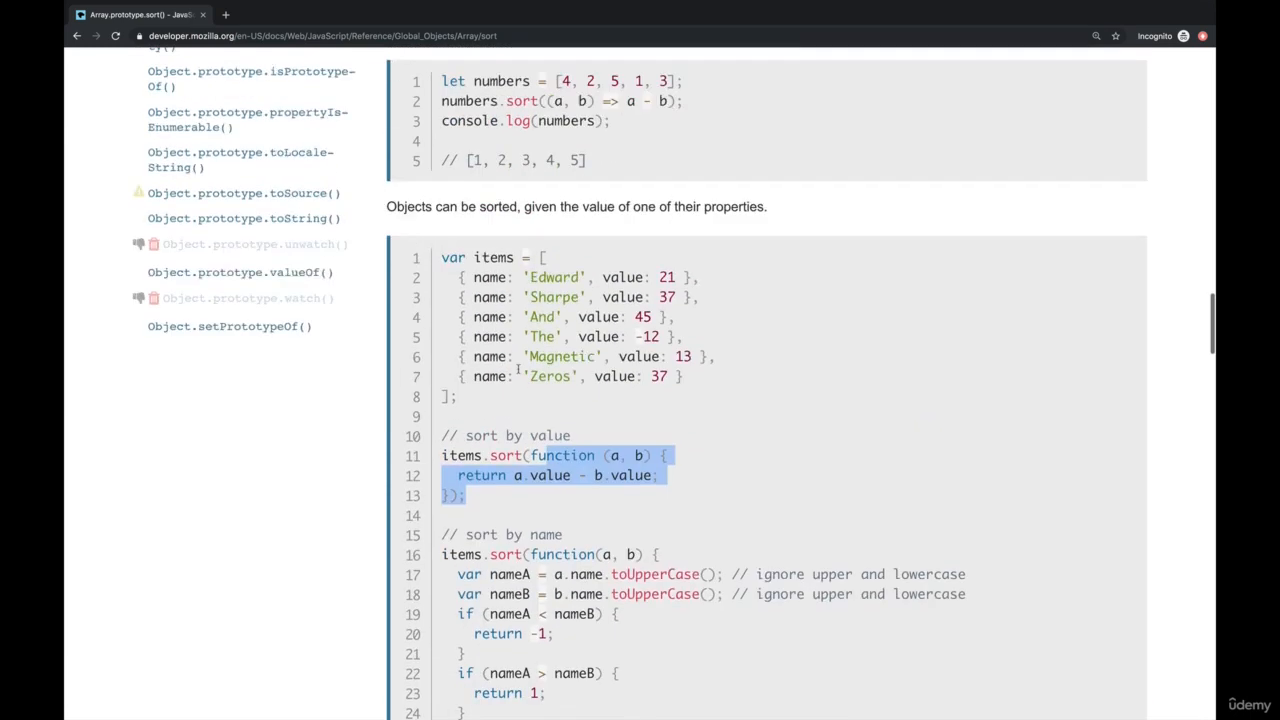
scroll("up", 3)
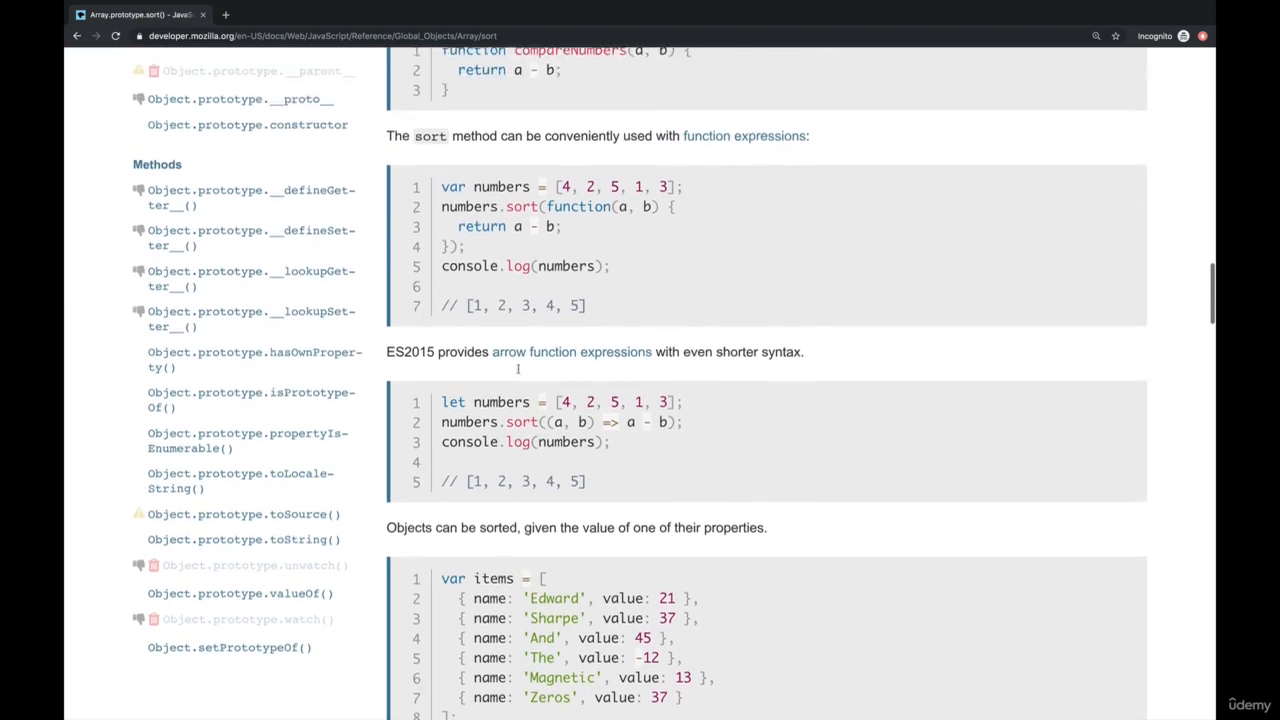
scroll("up", 3)
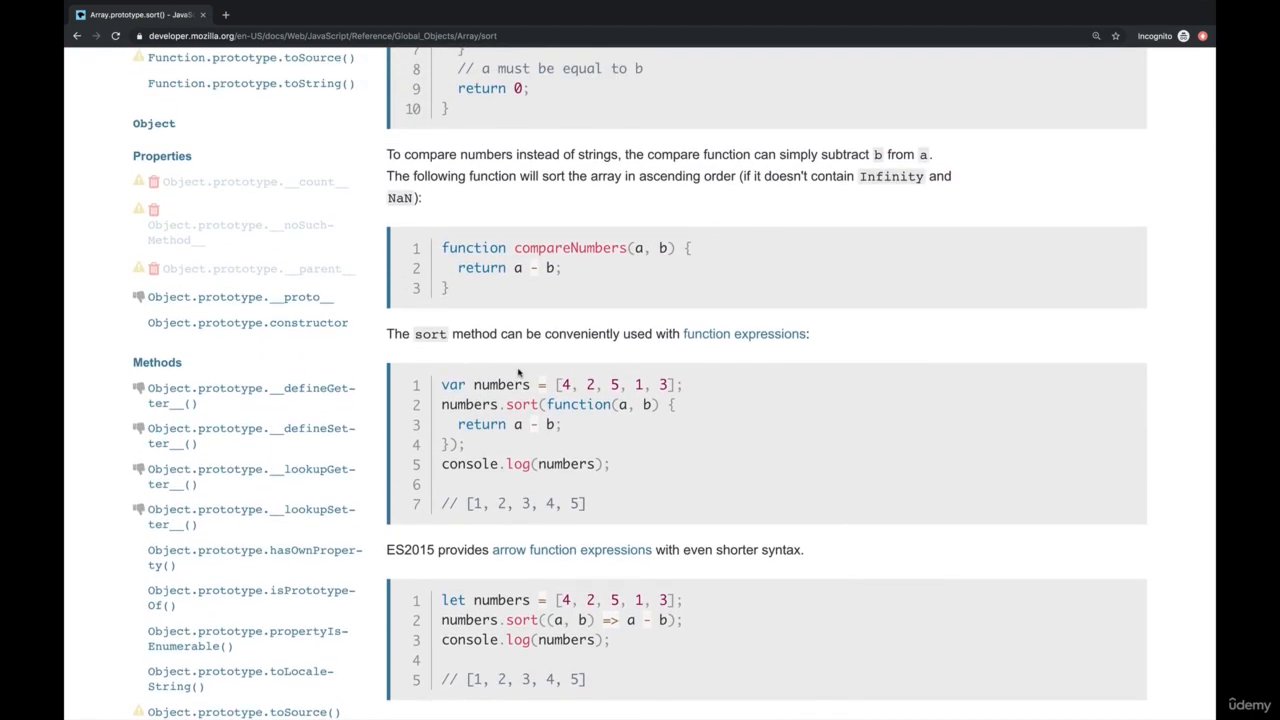
scroll("down", 3)
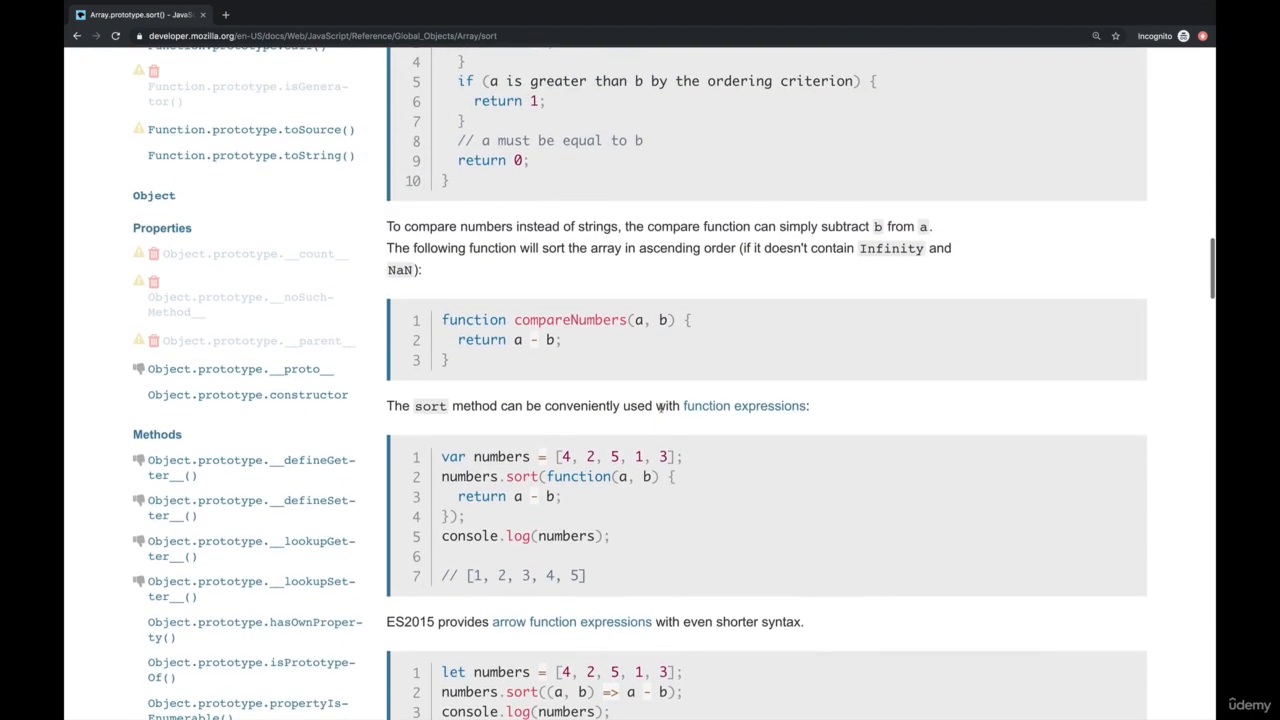
scroll("up", 3)
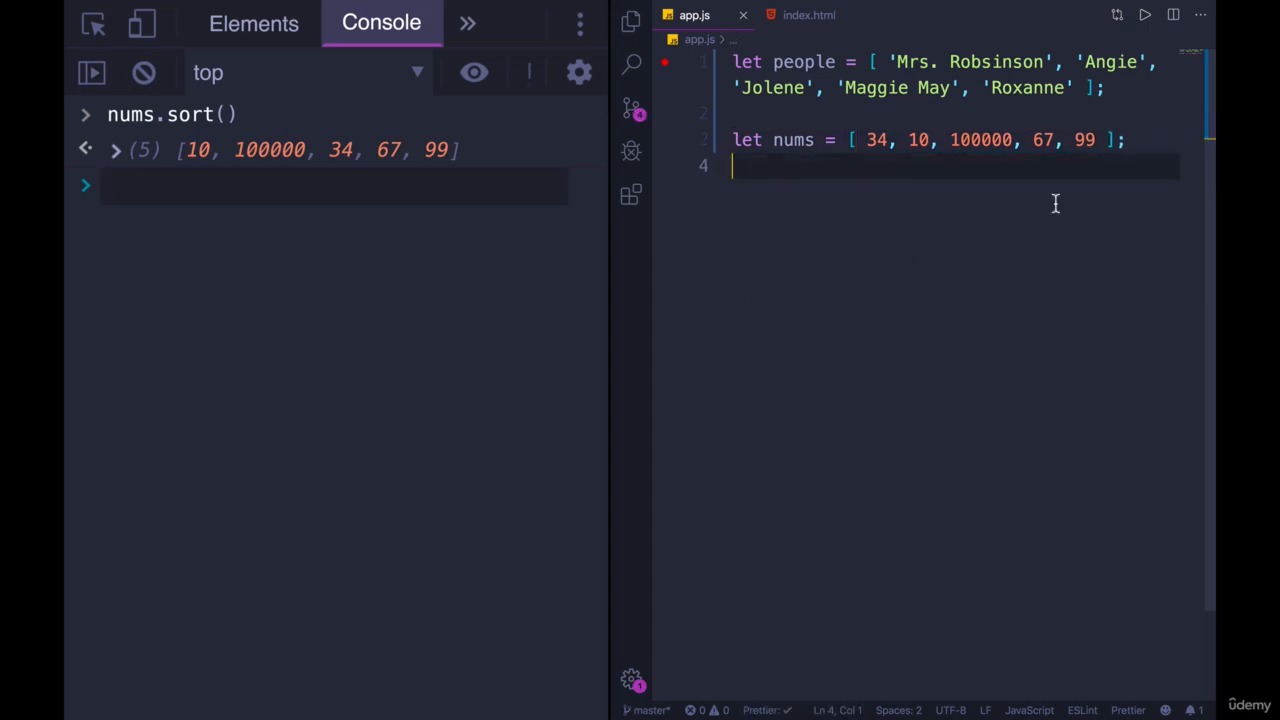
mouse_move(996, 124)
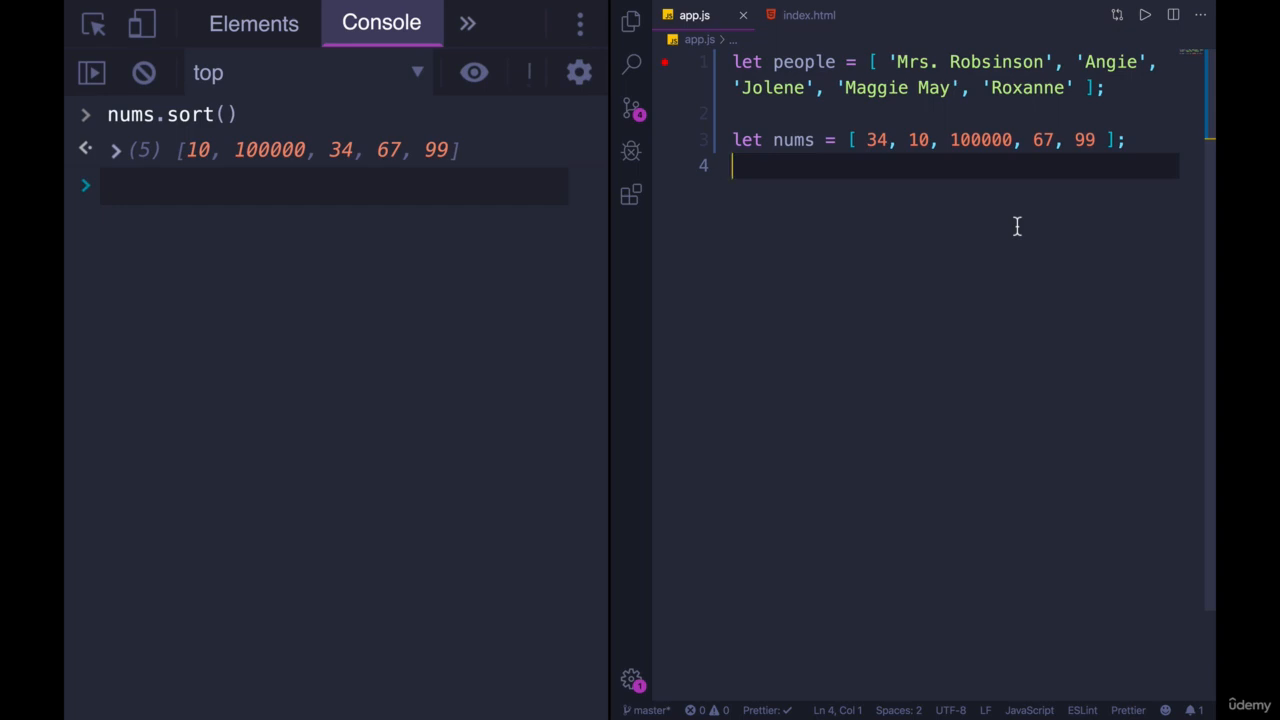
mouse_move(478, 174)
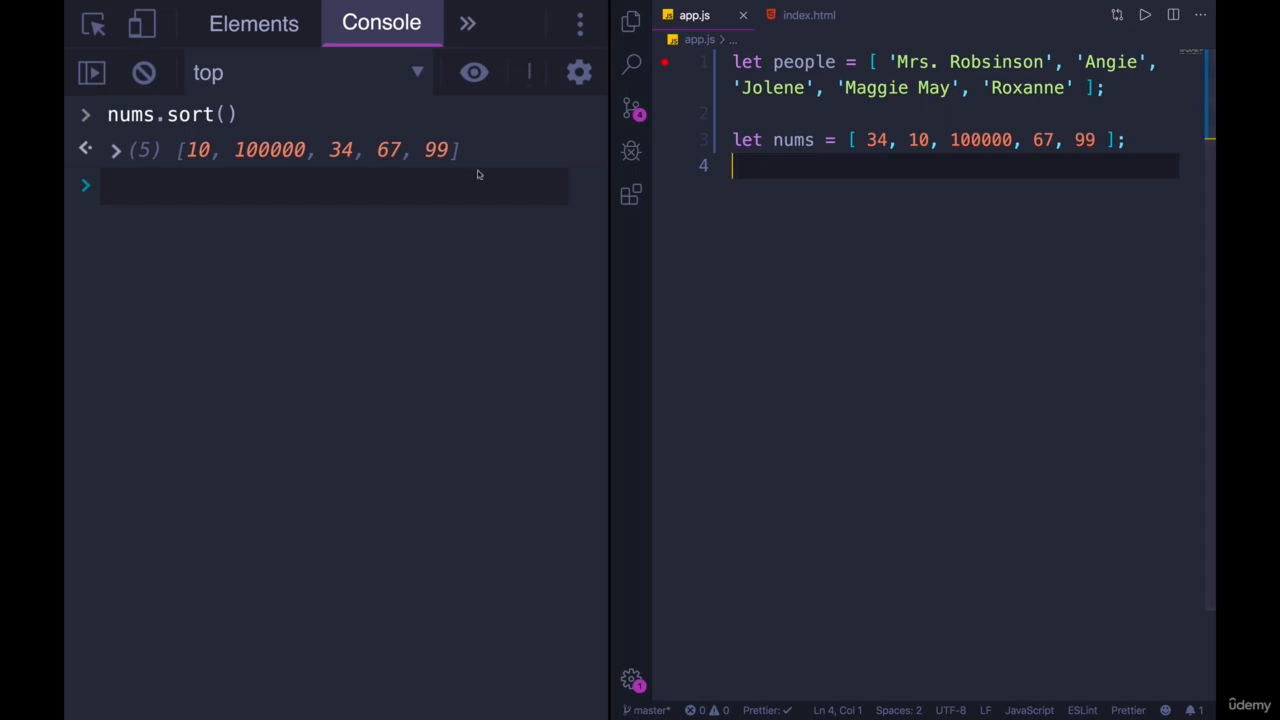
mouse_move(438, 164)
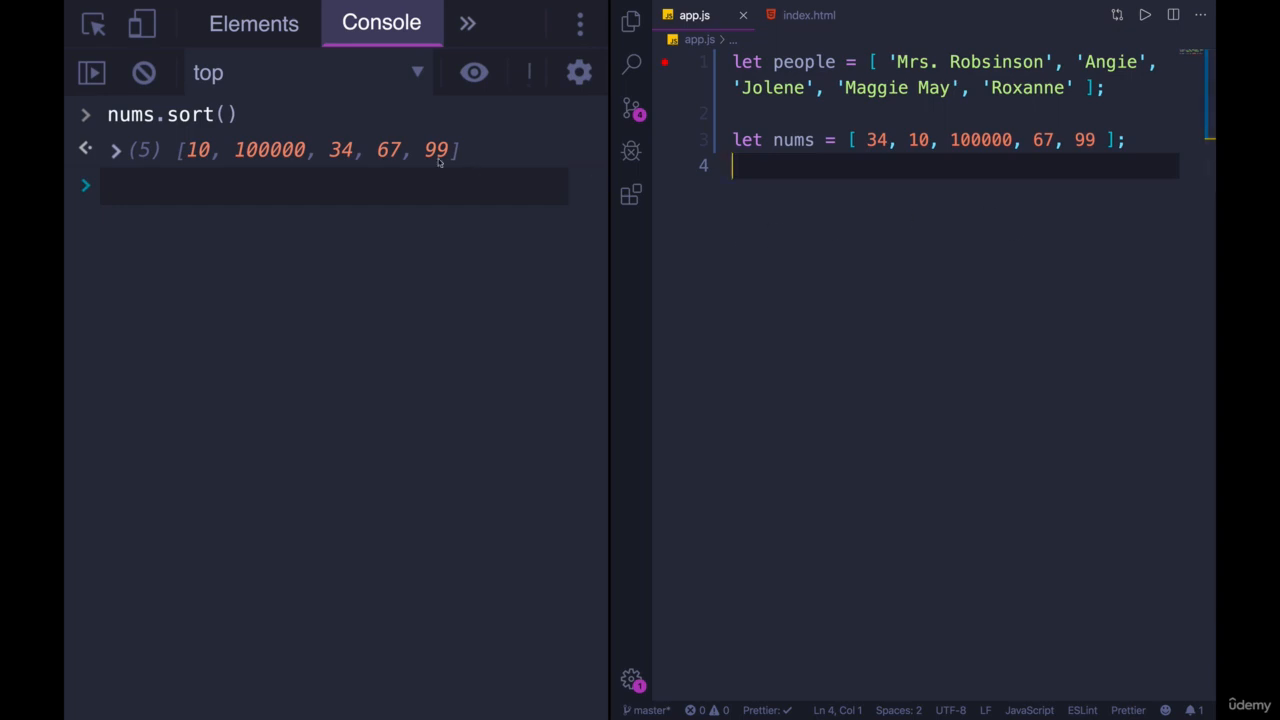